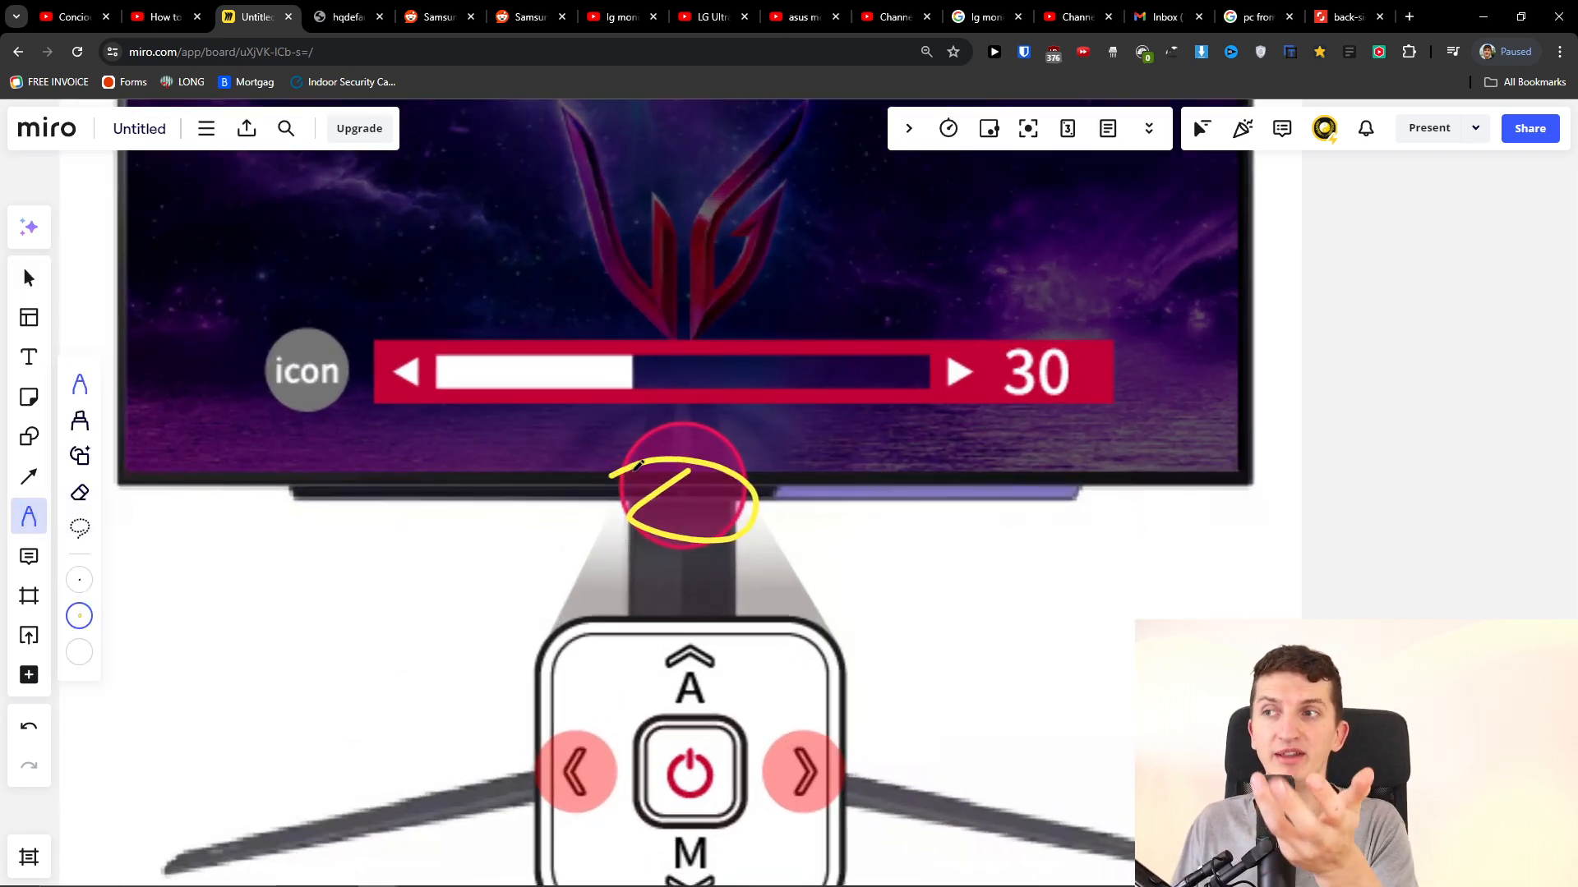
scroll(down, 3)
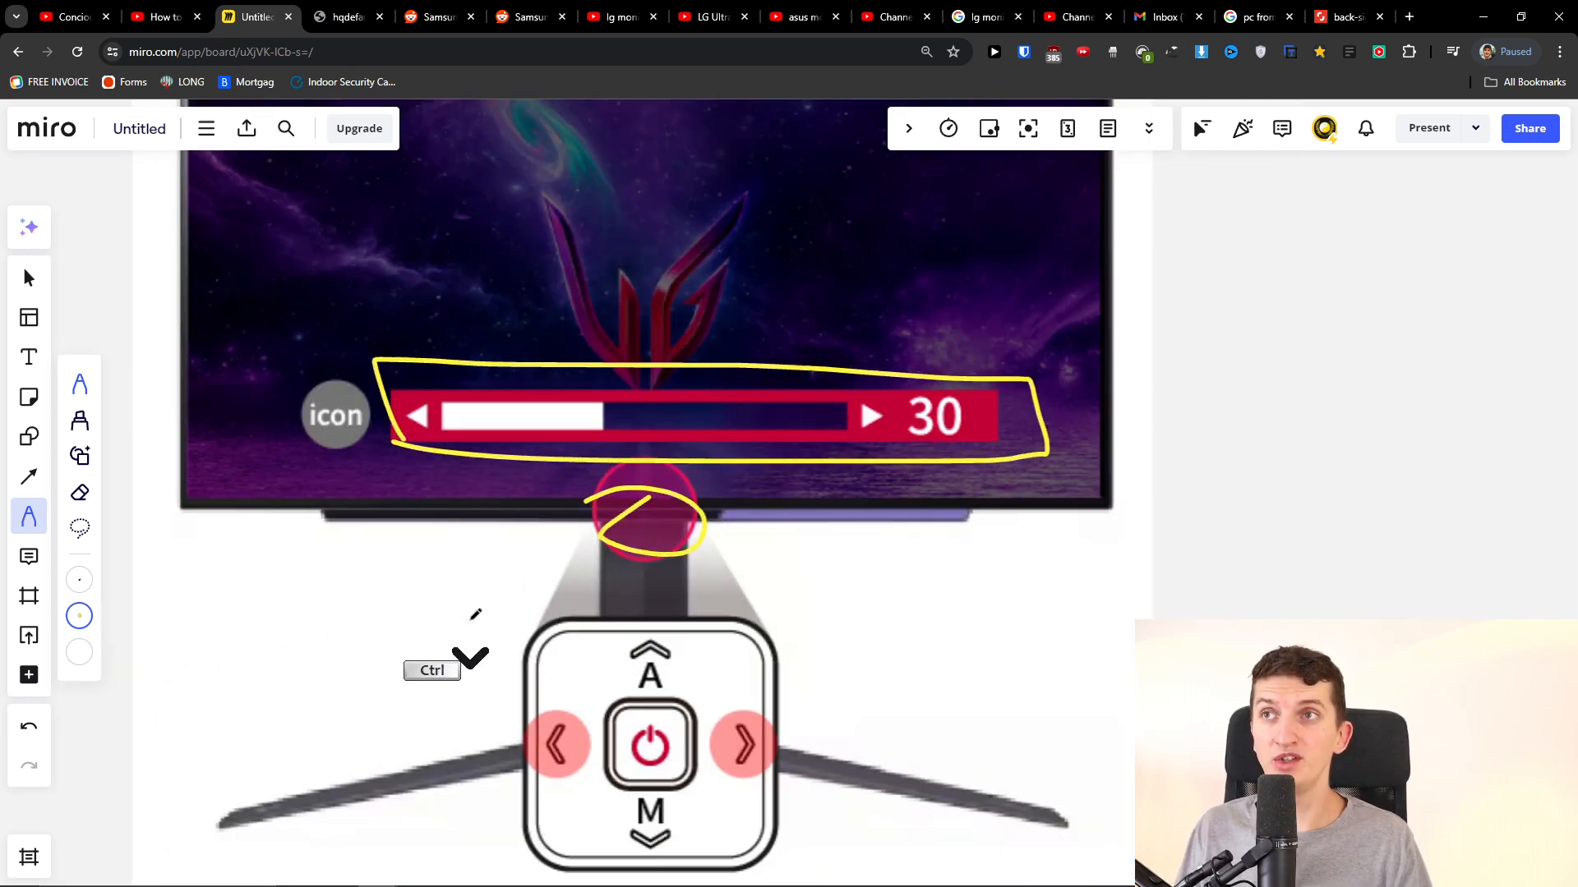
scroll(down, 3)
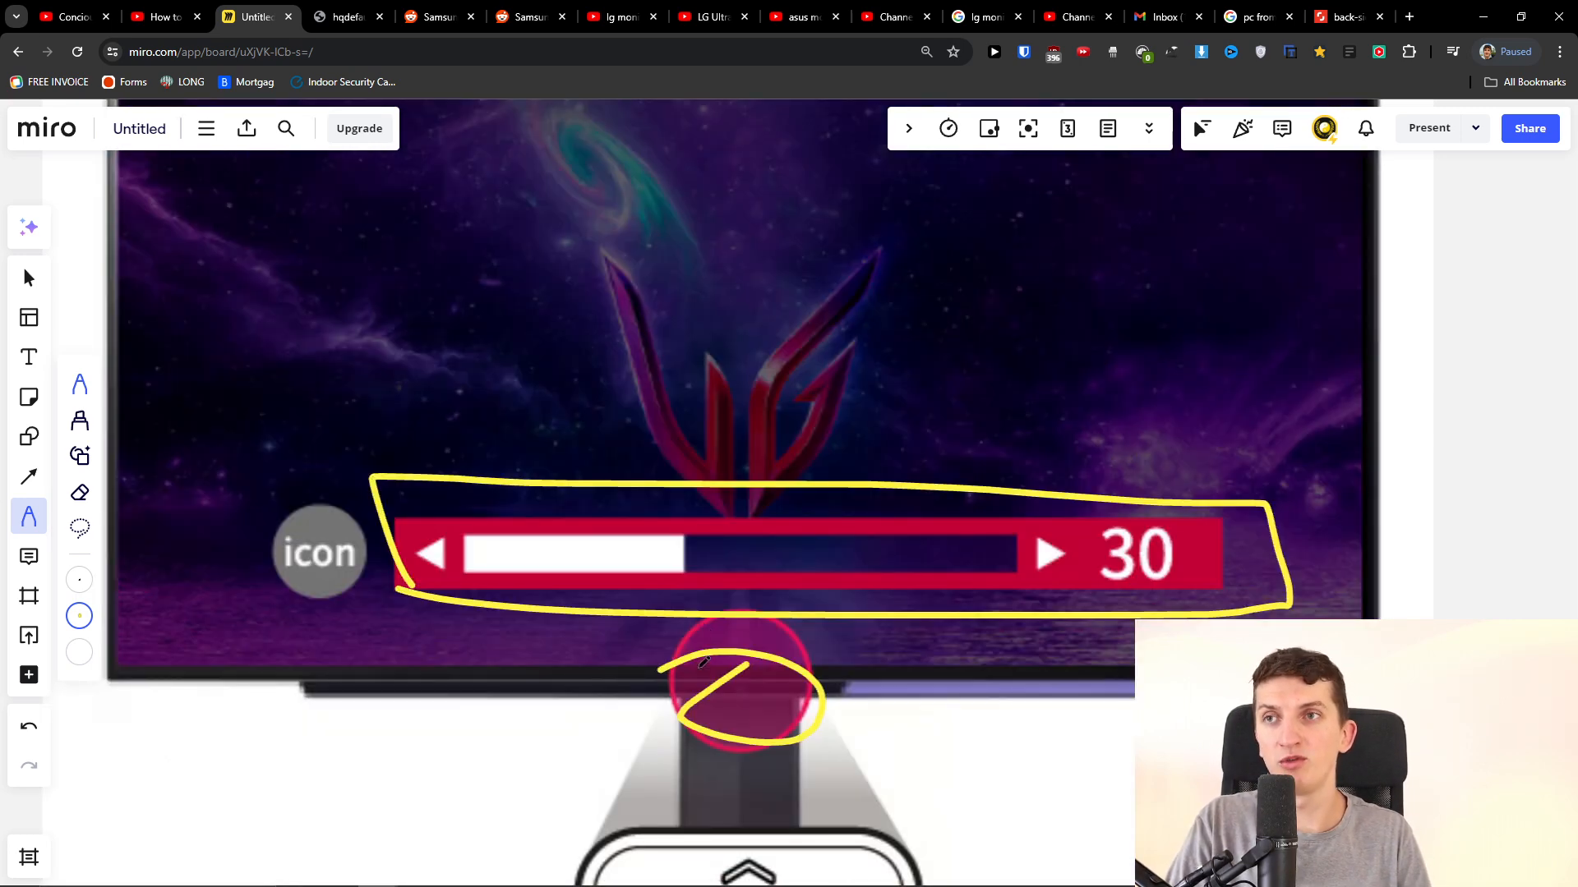
scroll(down, 3)
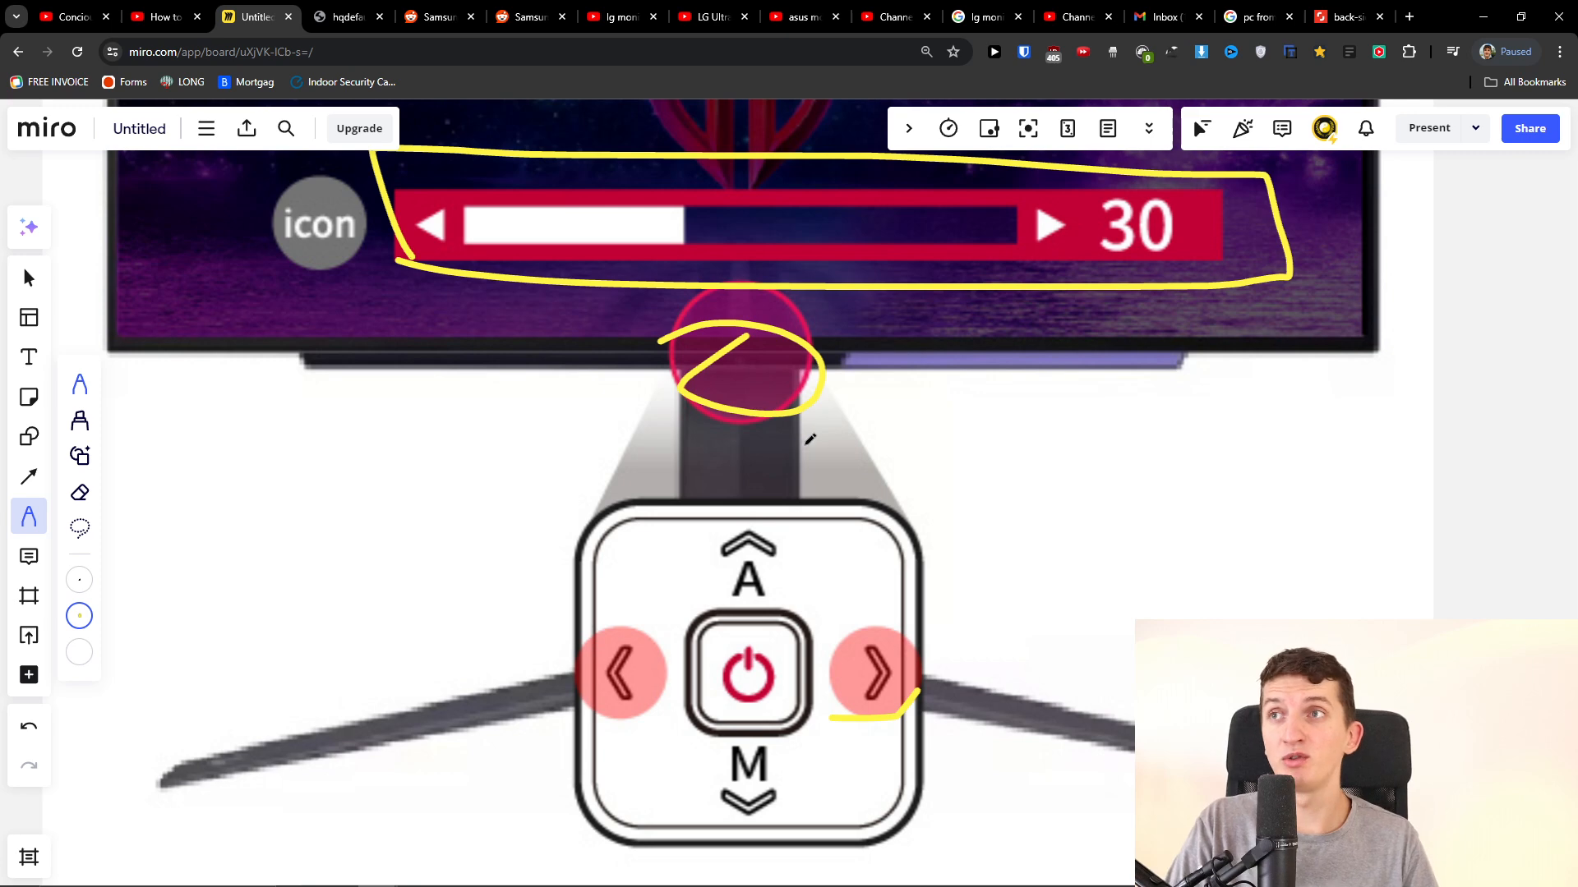
scroll(down, 3)
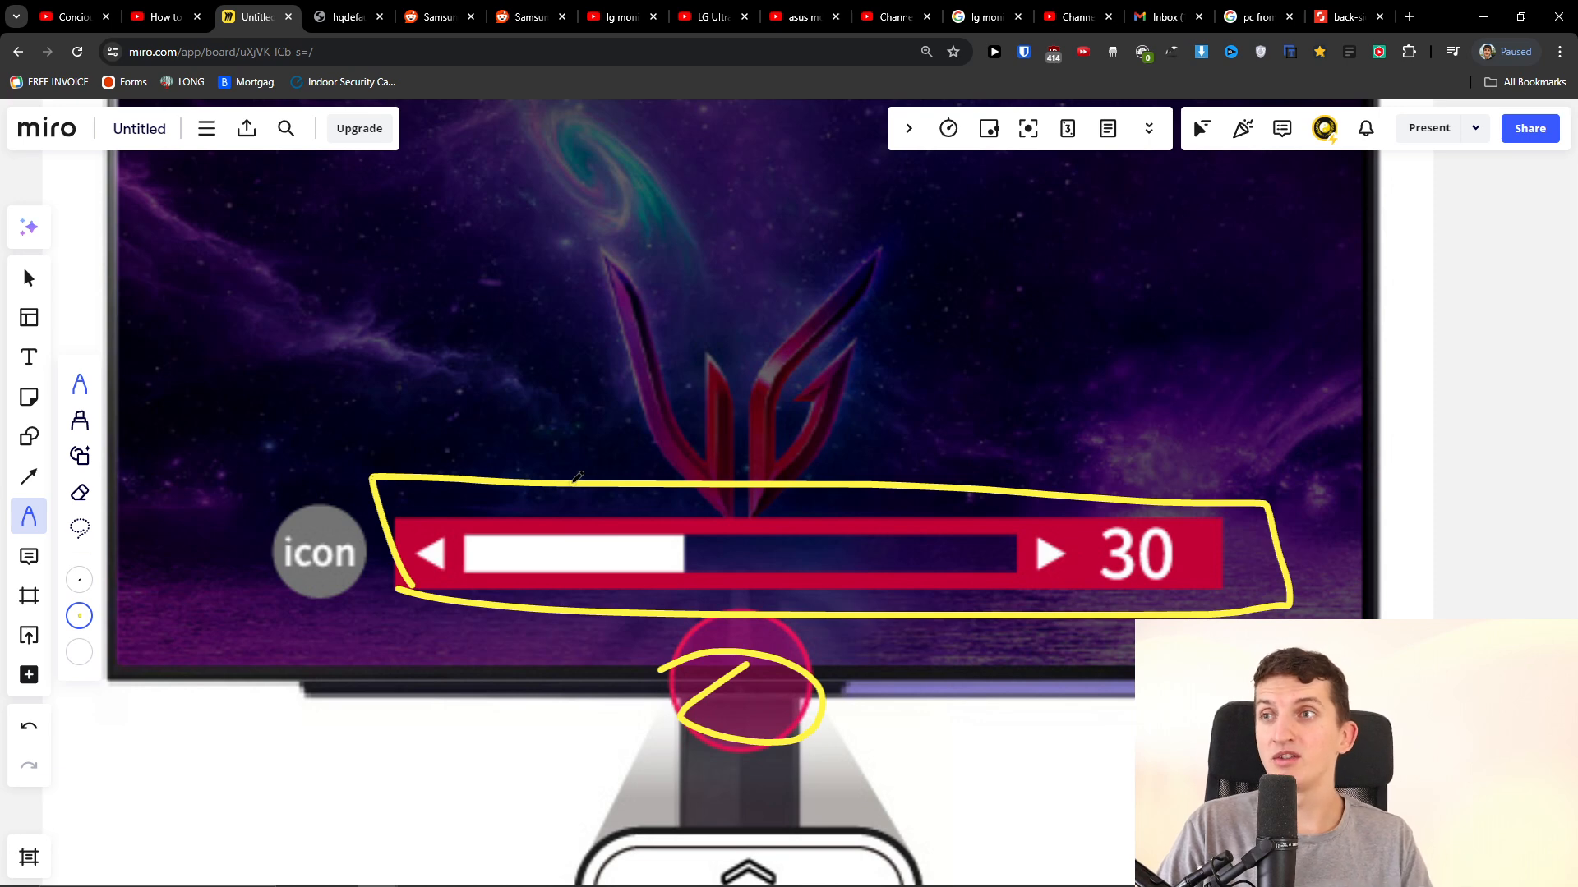
scroll(down, 3)
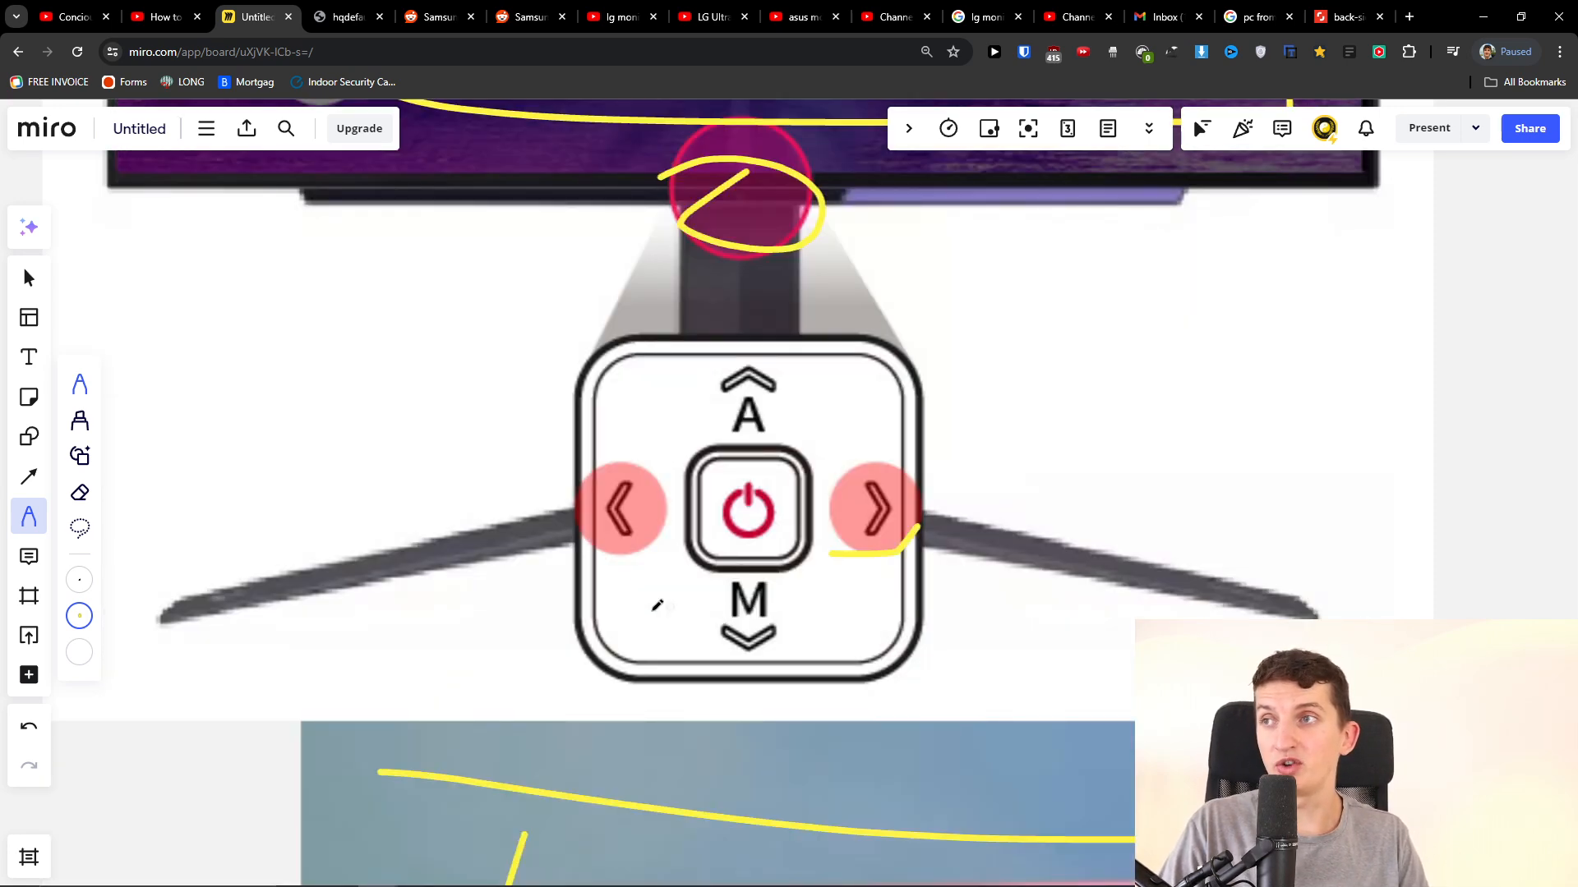